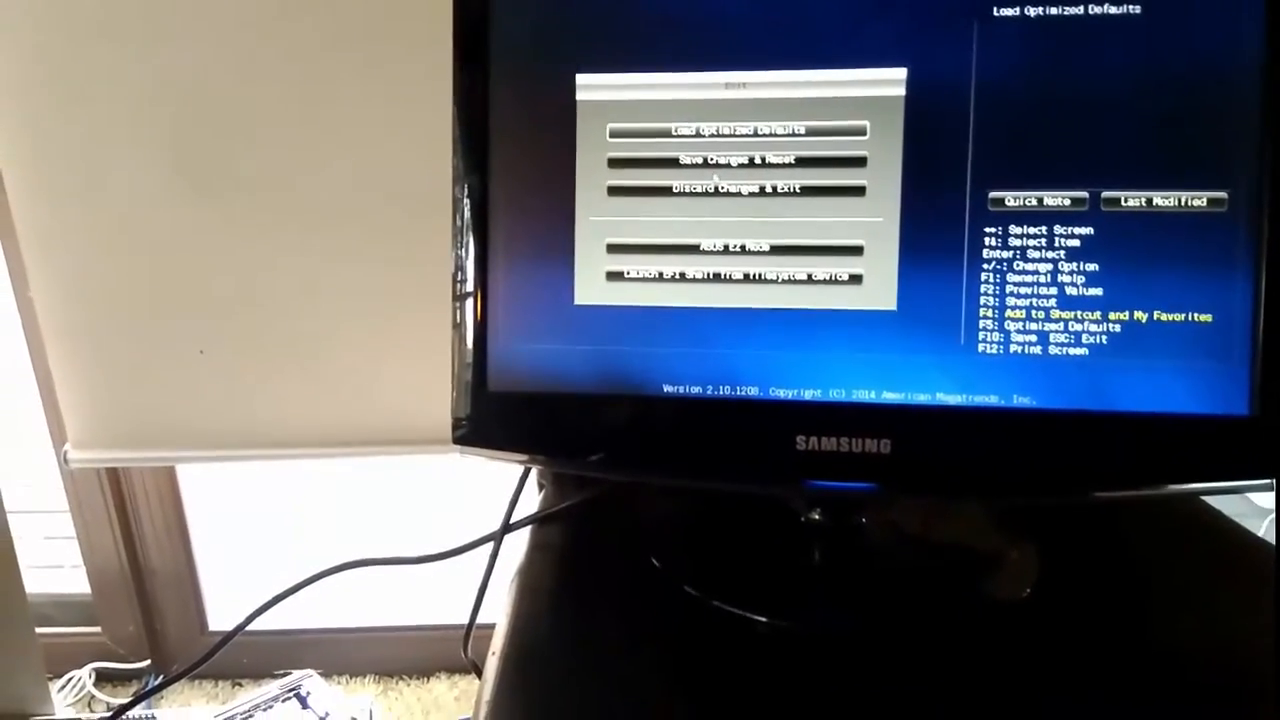
Choose Save Changes & Reset to confirm saving Hot Plug changed from Disabled to Enabled
{"action": "key", "text": "down"}
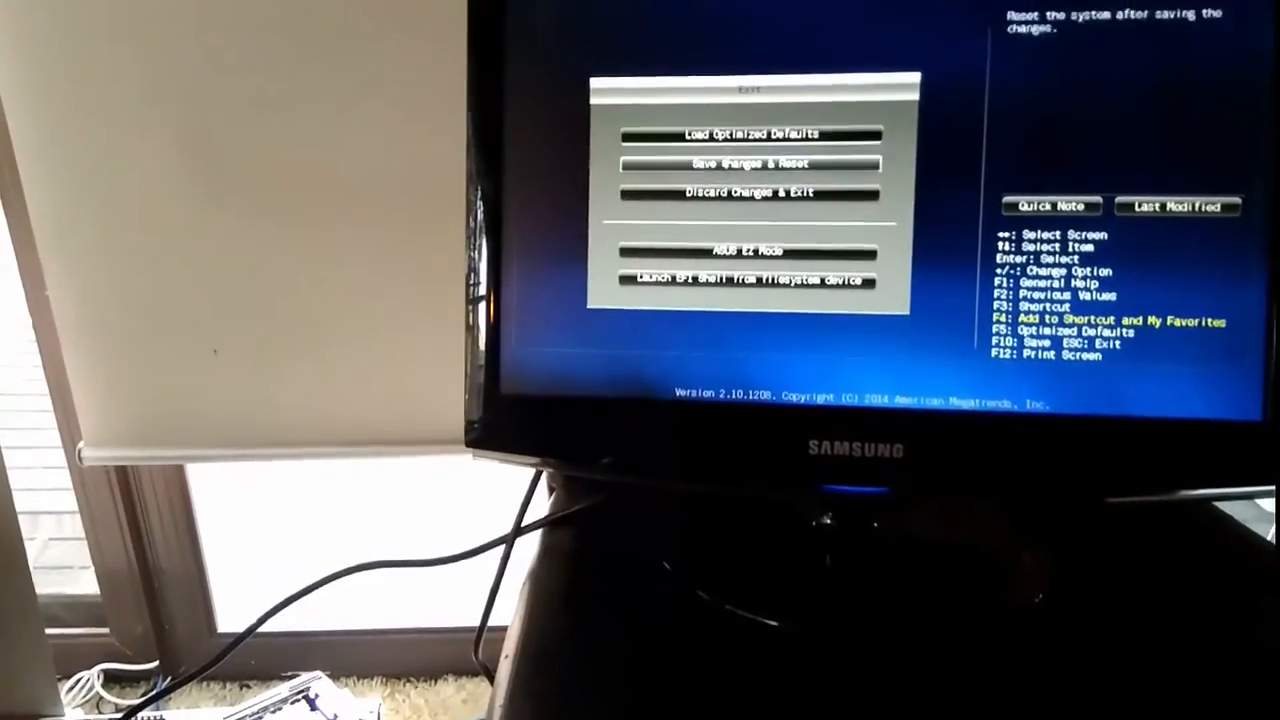
{"action": "left_click", "coordinate": [748, 163]}
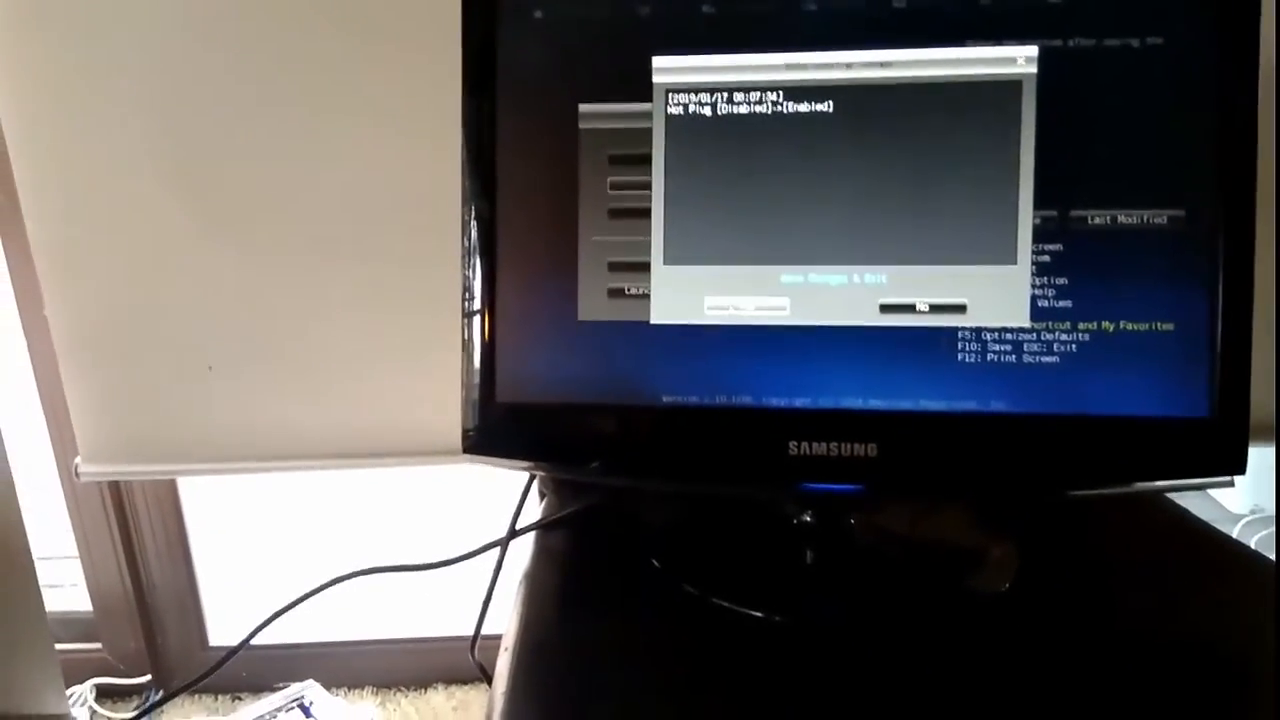